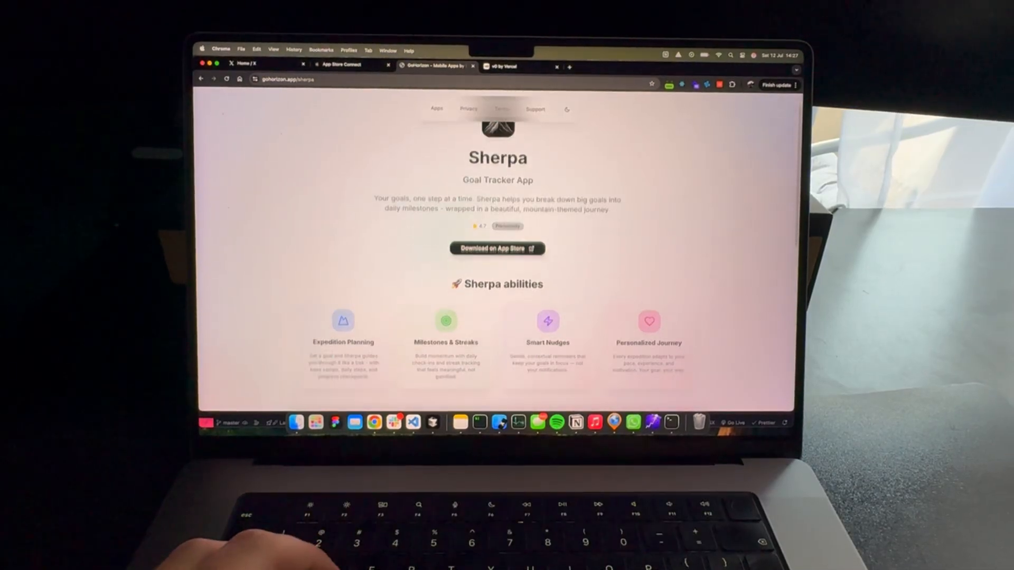
# Scroll the Sherpa page past the abilities section to the climber reviews
pyautogui.scroll(-3)
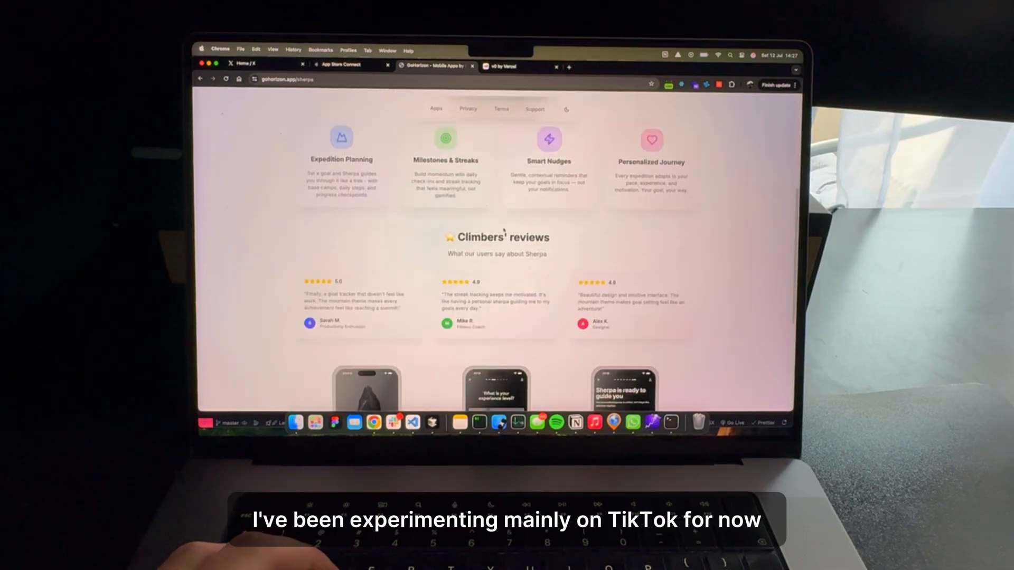
pyautogui.scroll(-3)
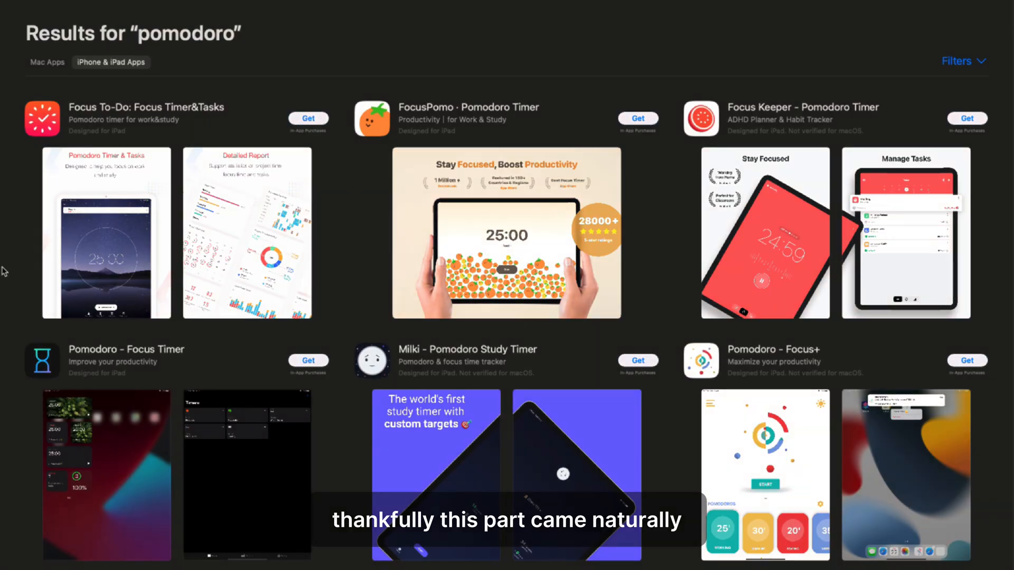
# Scroll through the App Store 'pomodoro' results to browse competing timer apps
pyautogui.scroll(-3)
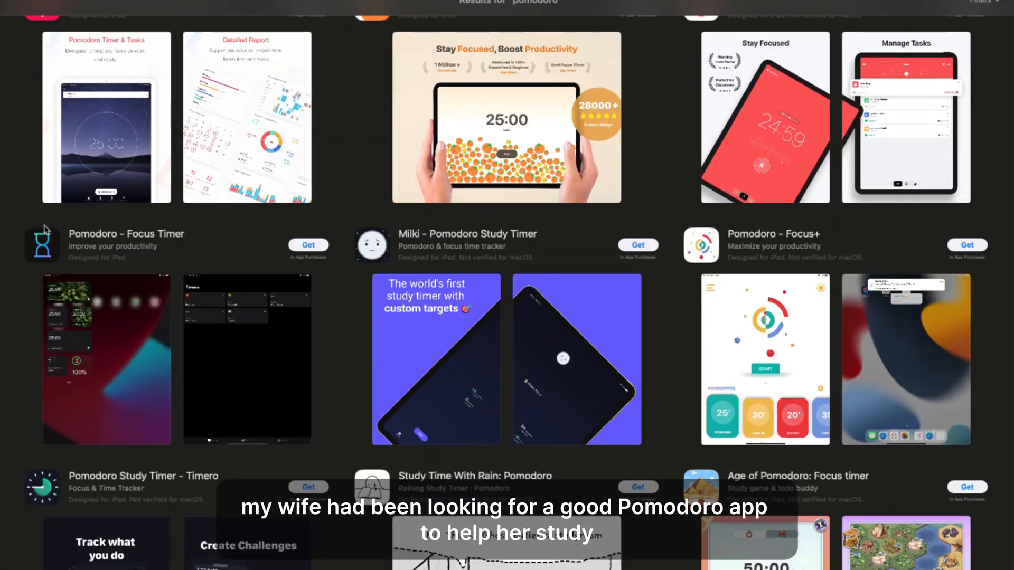
pyautogui.scroll(-3)
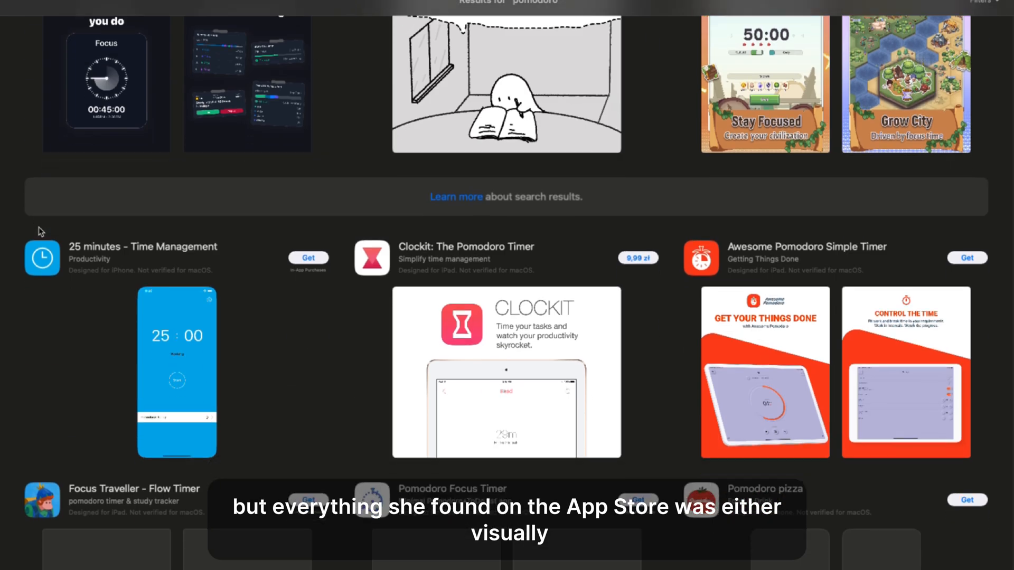
pyautogui.scroll(-3)
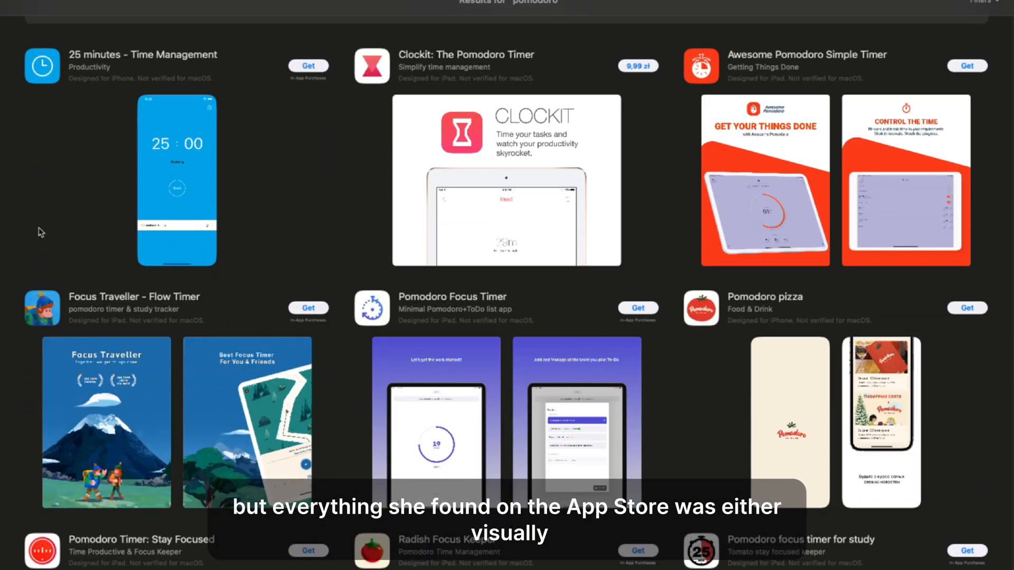
pyautogui.scroll(-3)
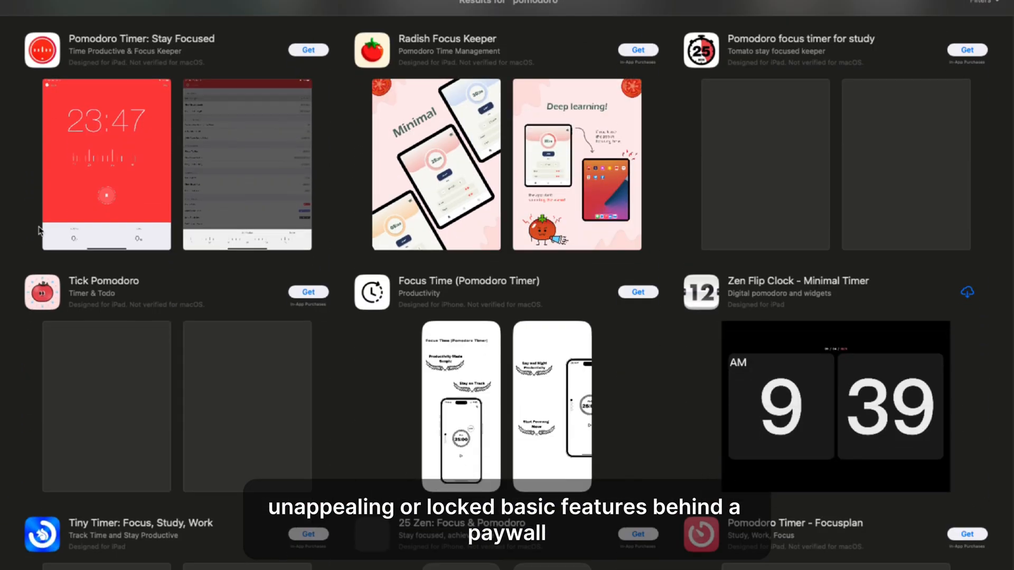
pyautogui.scroll(-3)
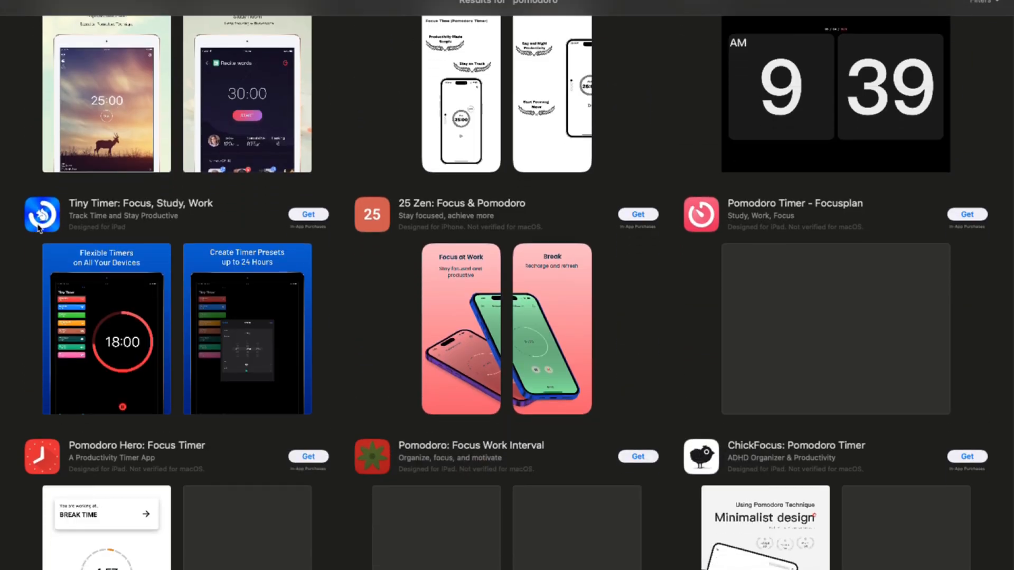
pyautogui.scroll(-3)
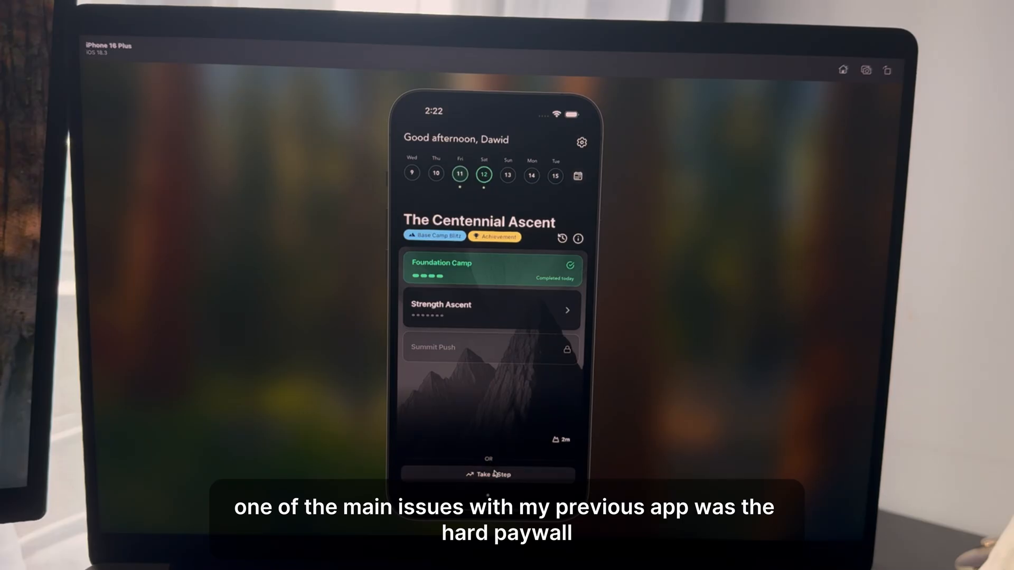
# Open the Take a Step sheet from the Sherpa home screen in the simulator
pyautogui.click(488, 475)
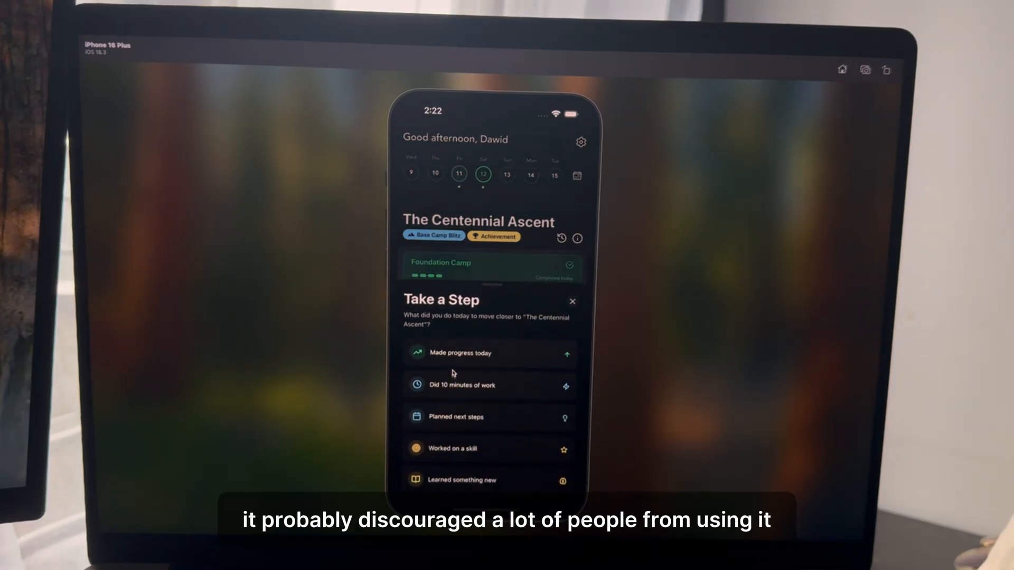
pyautogui.click(489, 353)
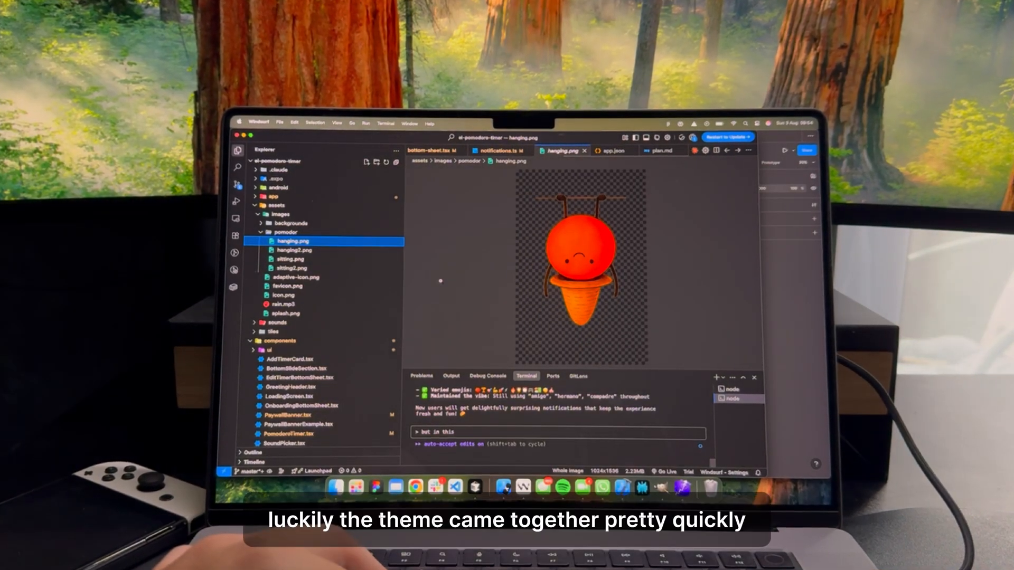
# Preview hanging2.png, sitting.png and another tomato mascot pose image
pyautogui.click(293, 250)
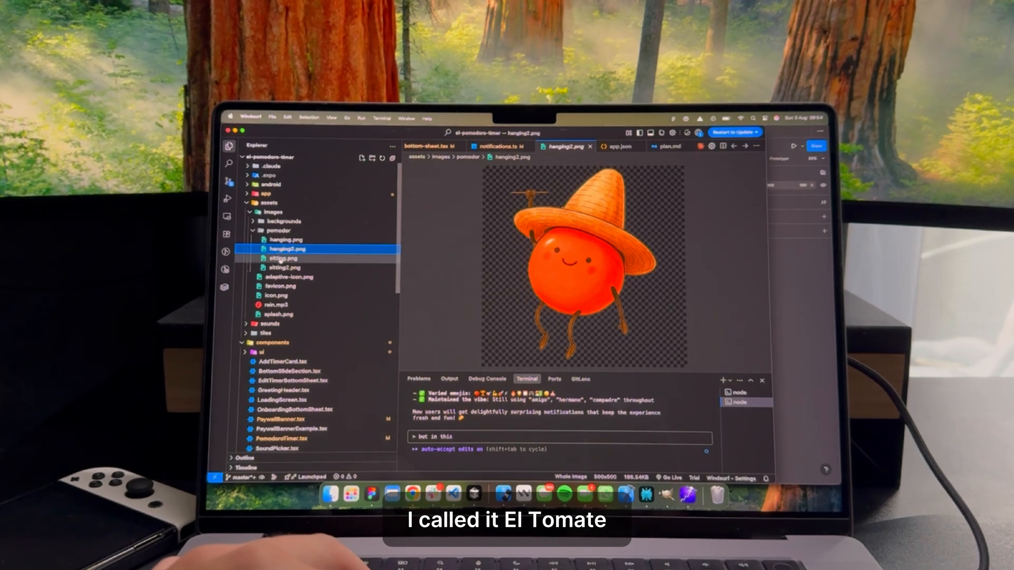
pyautogui.click(282, 258)
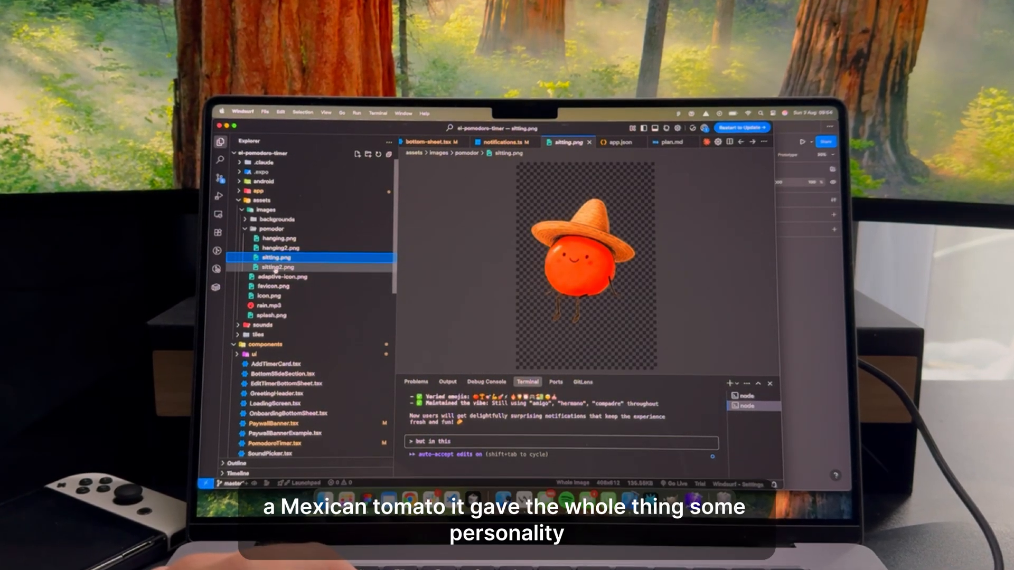
pyautogui.click(278, 266)
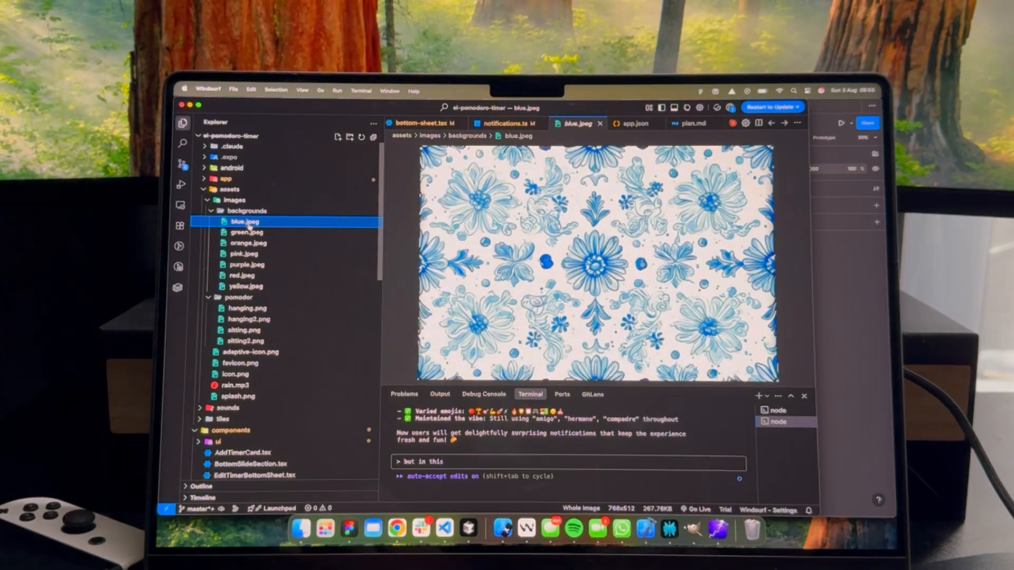
# Preview the green cactus, orange and next background images
pyautogui.click(248, 233)
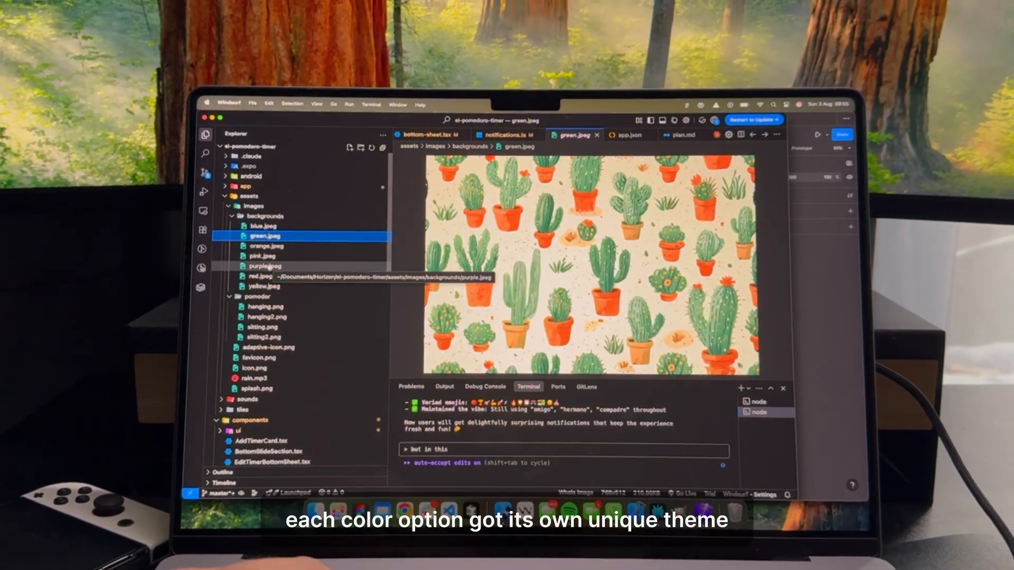
pyautogui.click(265, 247)
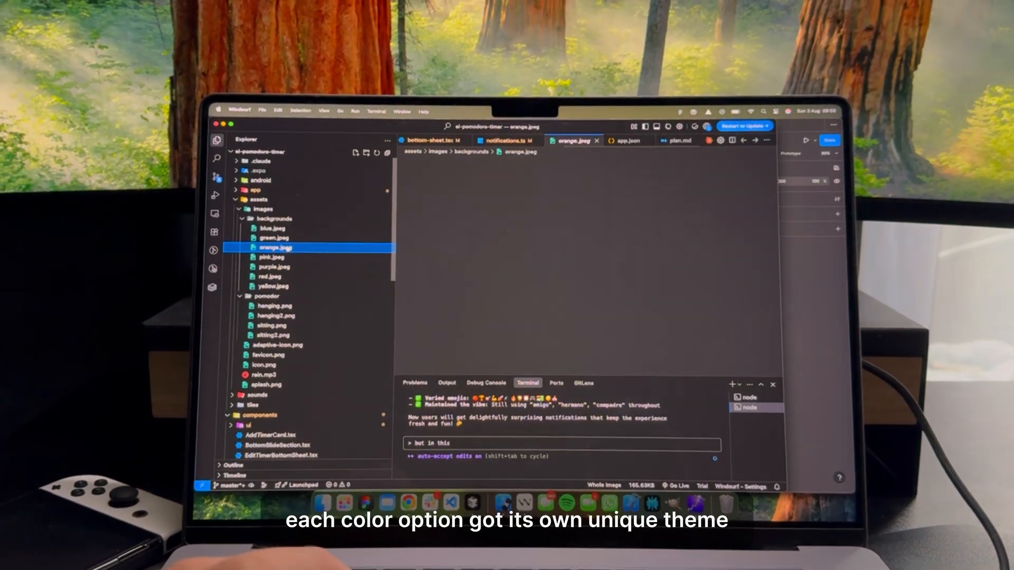
pyautogui.click(265, 276)
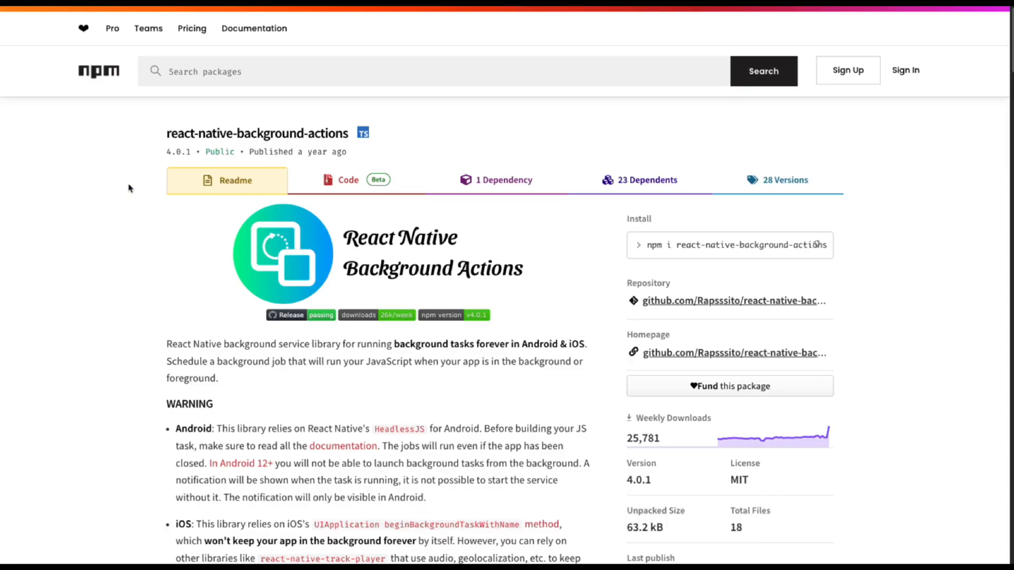
# Scroll to the npm page's WARNING section and select the word iOS
pyautogui.scroll(-3)
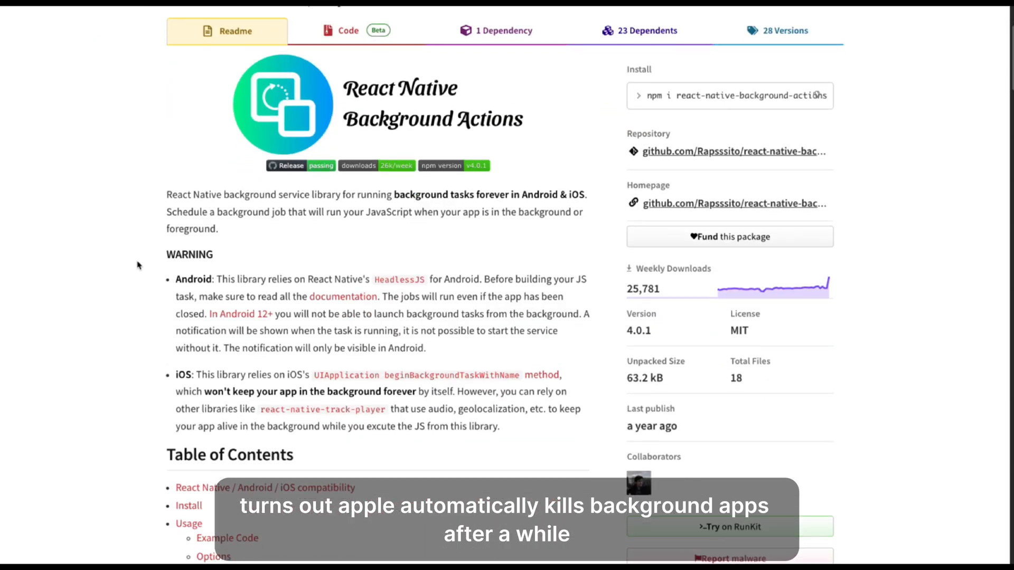
pyautogui.scroll(-3)
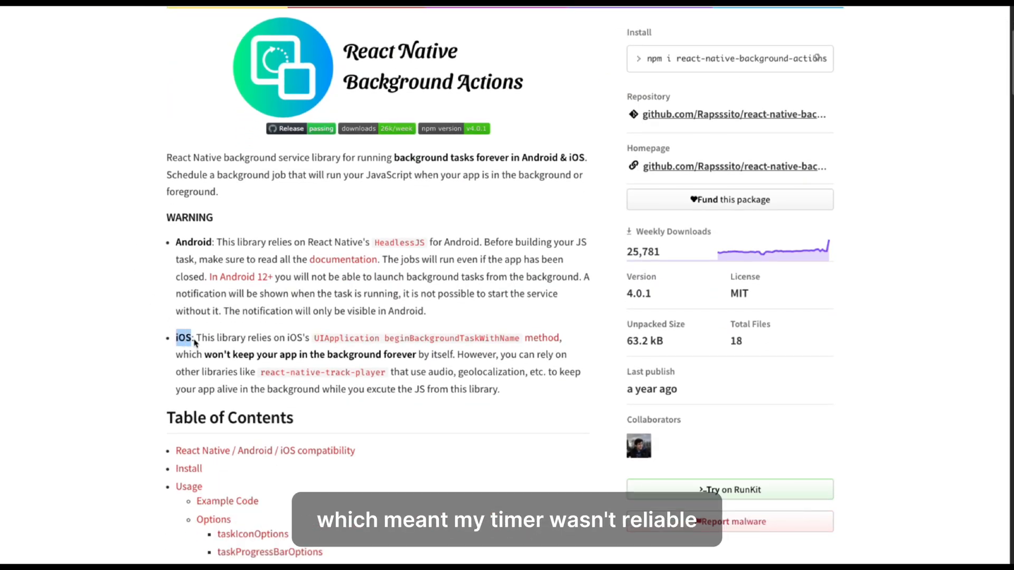
pyautogui.moveTo(176, 337); pyautogui.dragTo(456, 355)
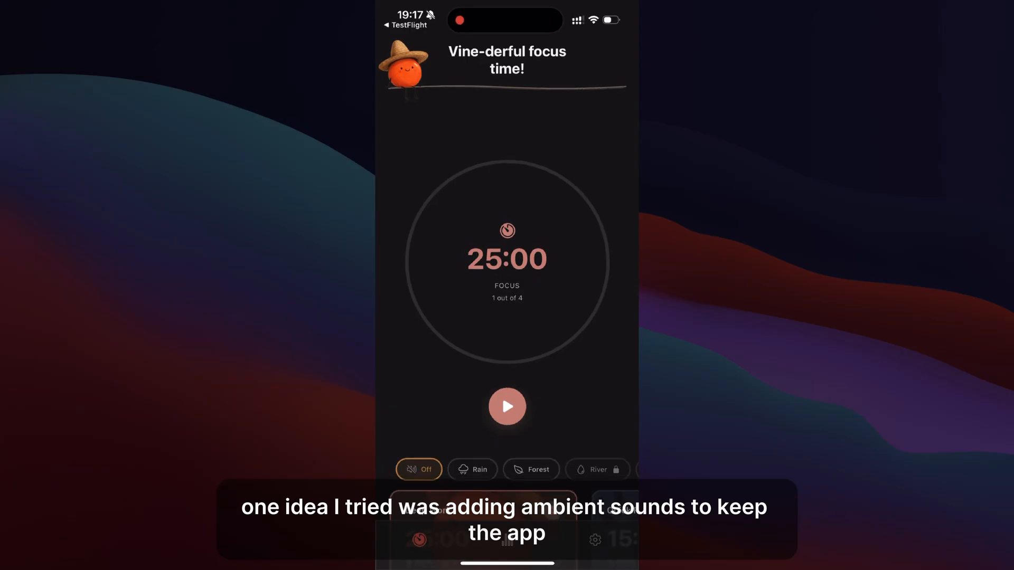
# Scroll the El Tomate timer screen to the sound chips and preset cards
pyautogui.scroll(-3)
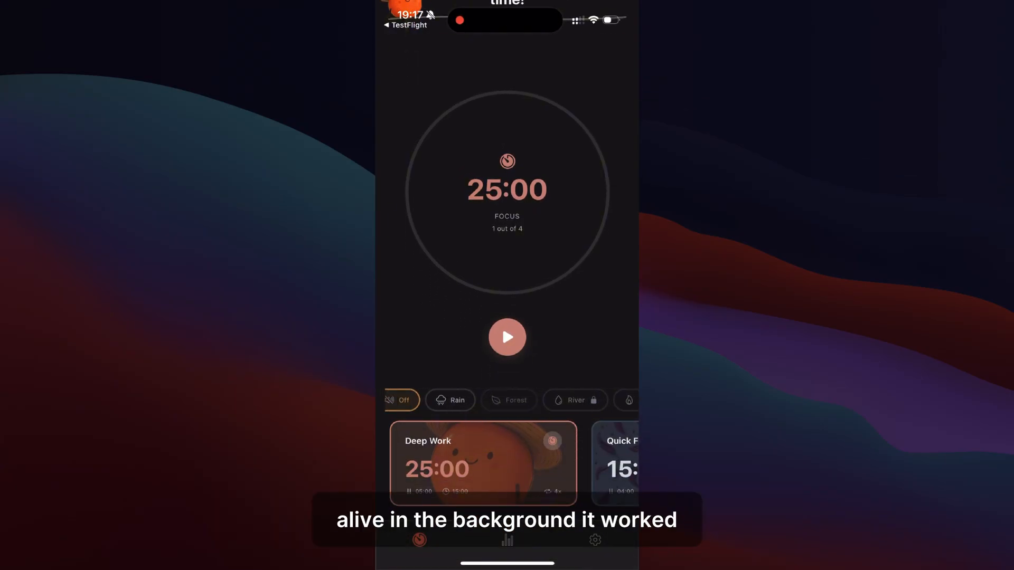
pyautogui.click(450, 400)
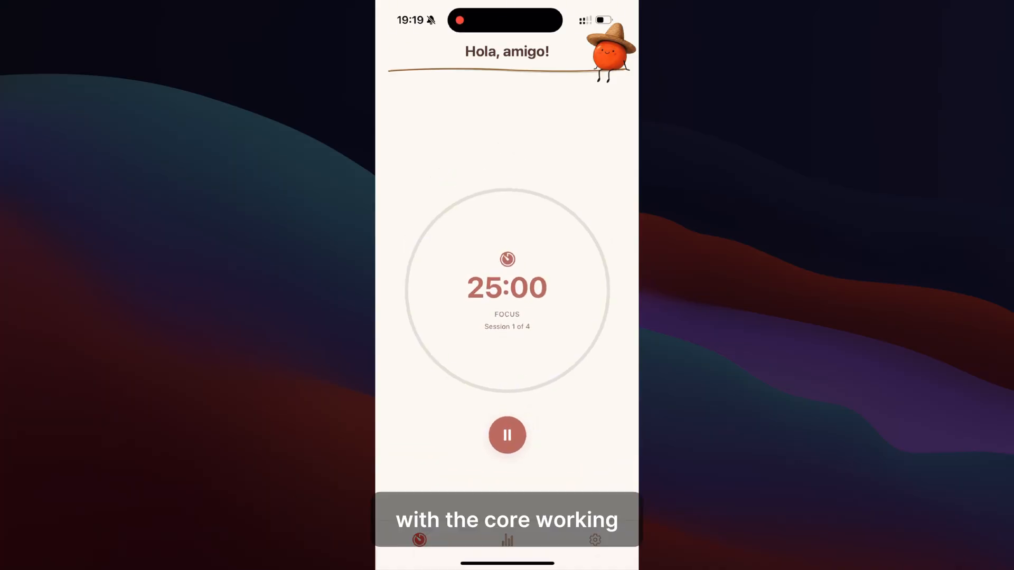
# Pause the focus timer and open the Analytics stats screen, scrolling its stats
pyautogui.click(507, 434)
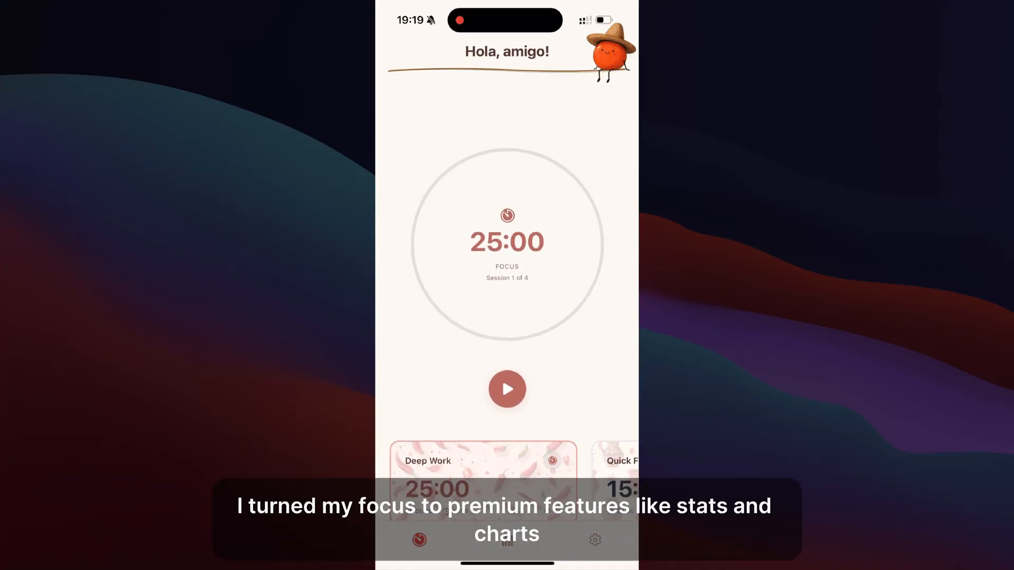
pyautogui.click(507, 540)
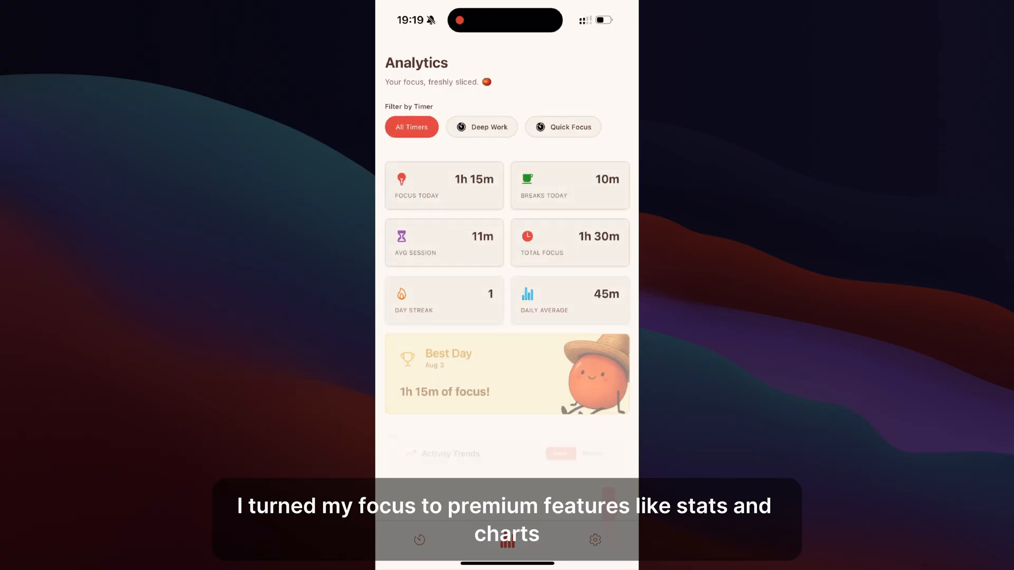
pyautogui.scroll(-3)
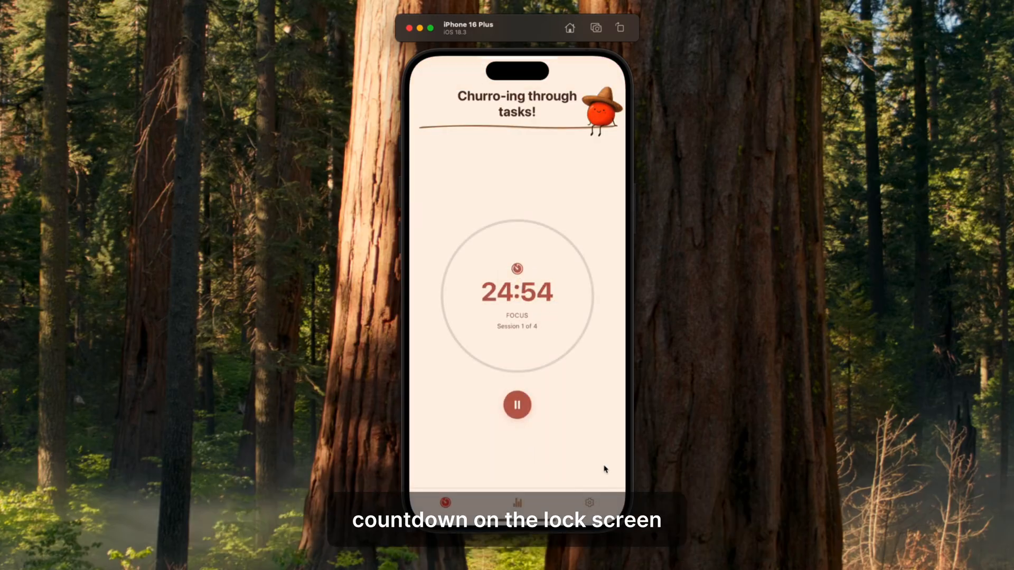
# Pause the simulator countdown, resume it, then pause again at 24:51
pyautogui.click(516, 405)
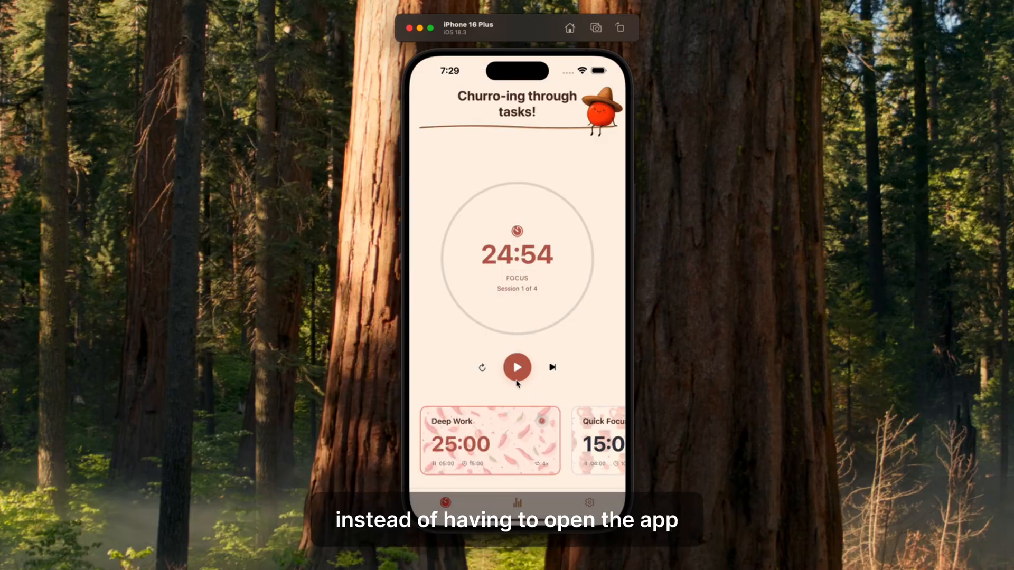
pyautogui.click(516, 367)
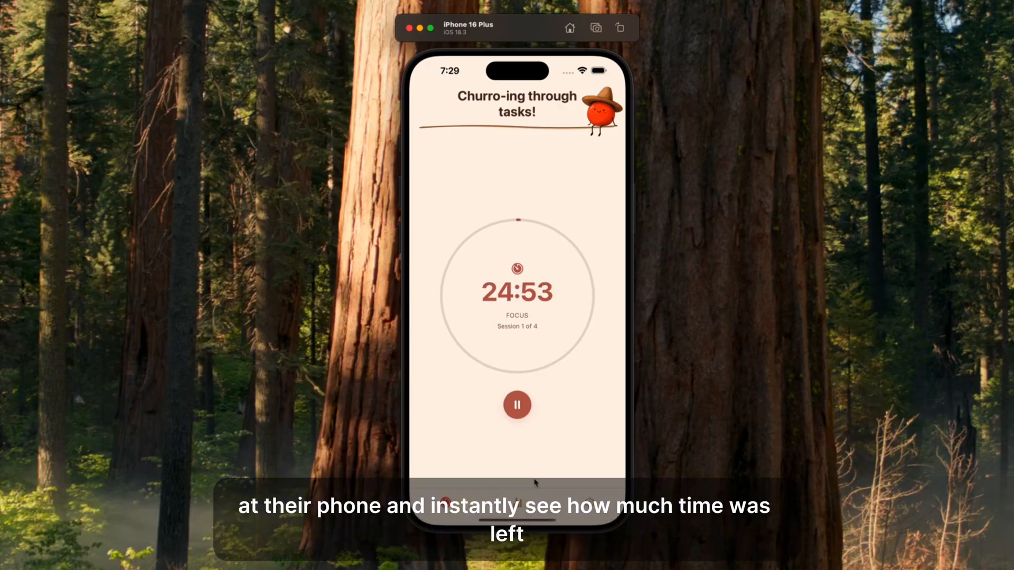
pyautogui.click(516, 405)
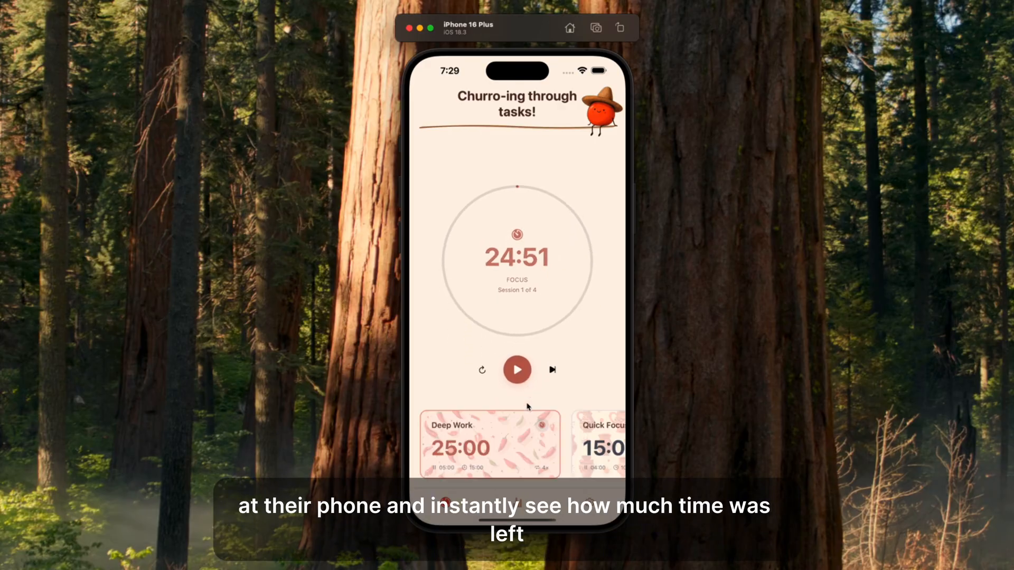